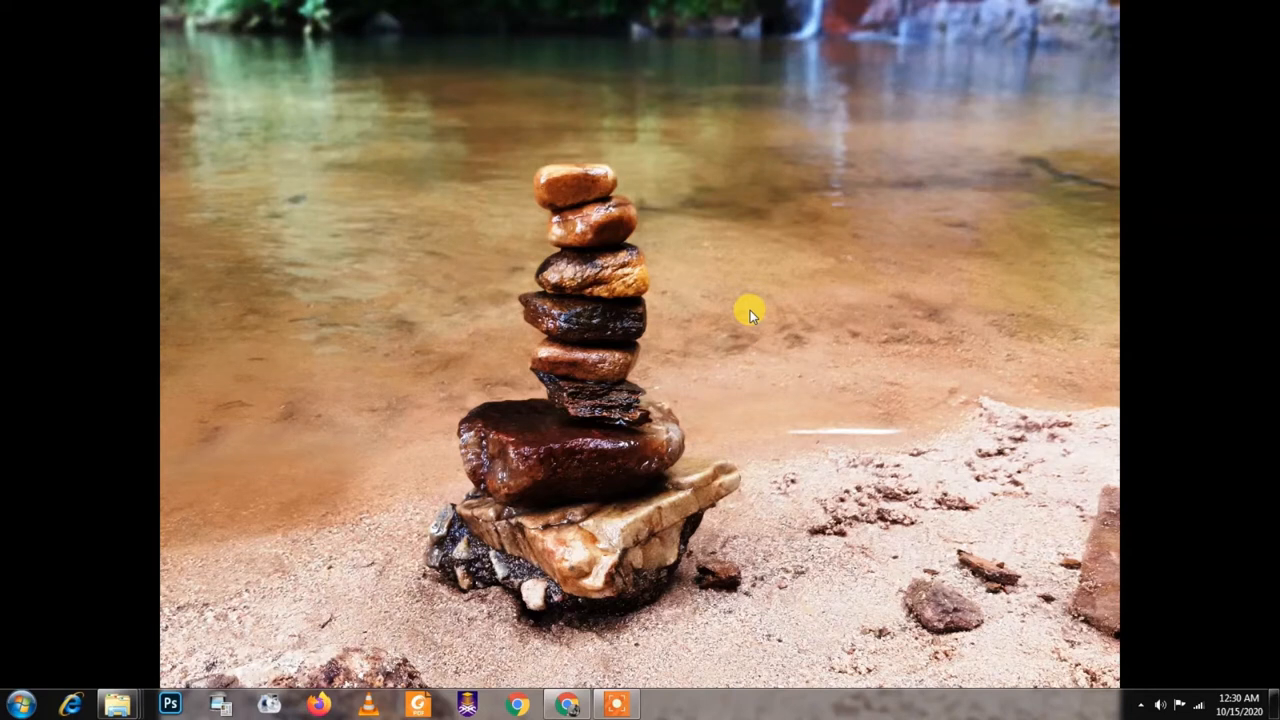
pyautogui.moveTo(475, 478)
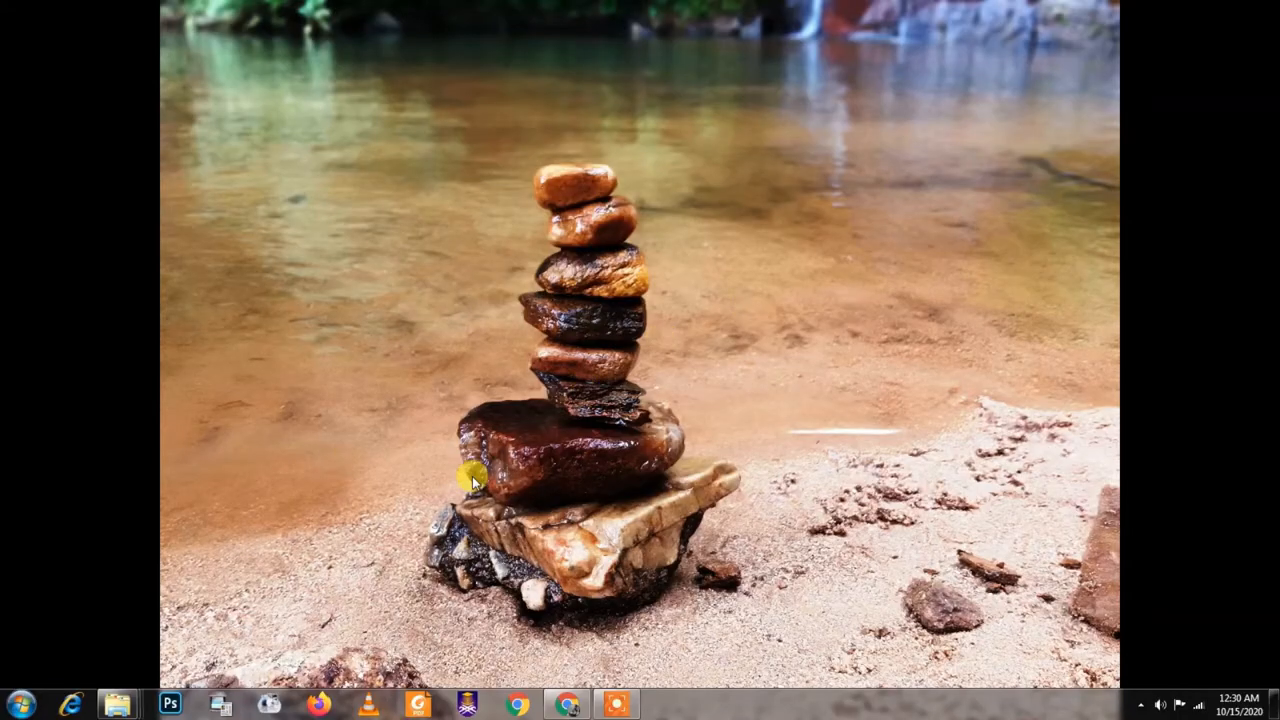
# Step: Launch cmd from the Start menu search with Run as administrator
pyautogui.click(15, 705)
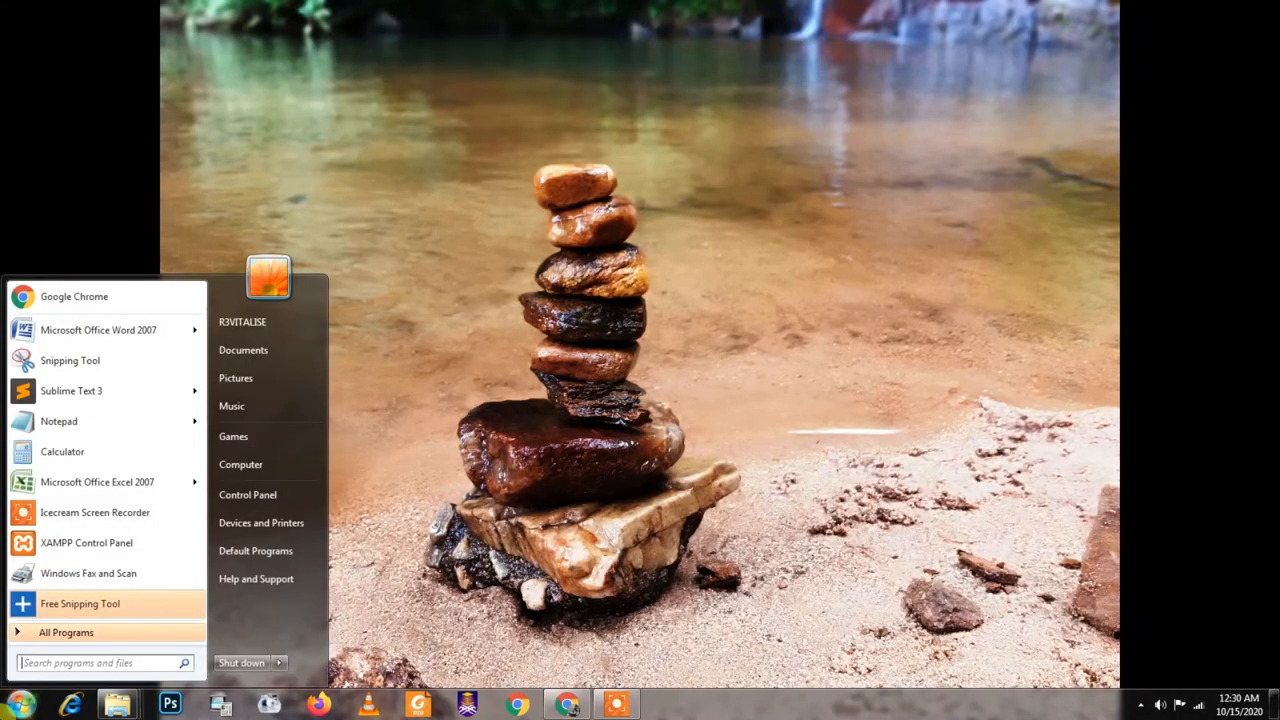
pyautogui.write('cmd')
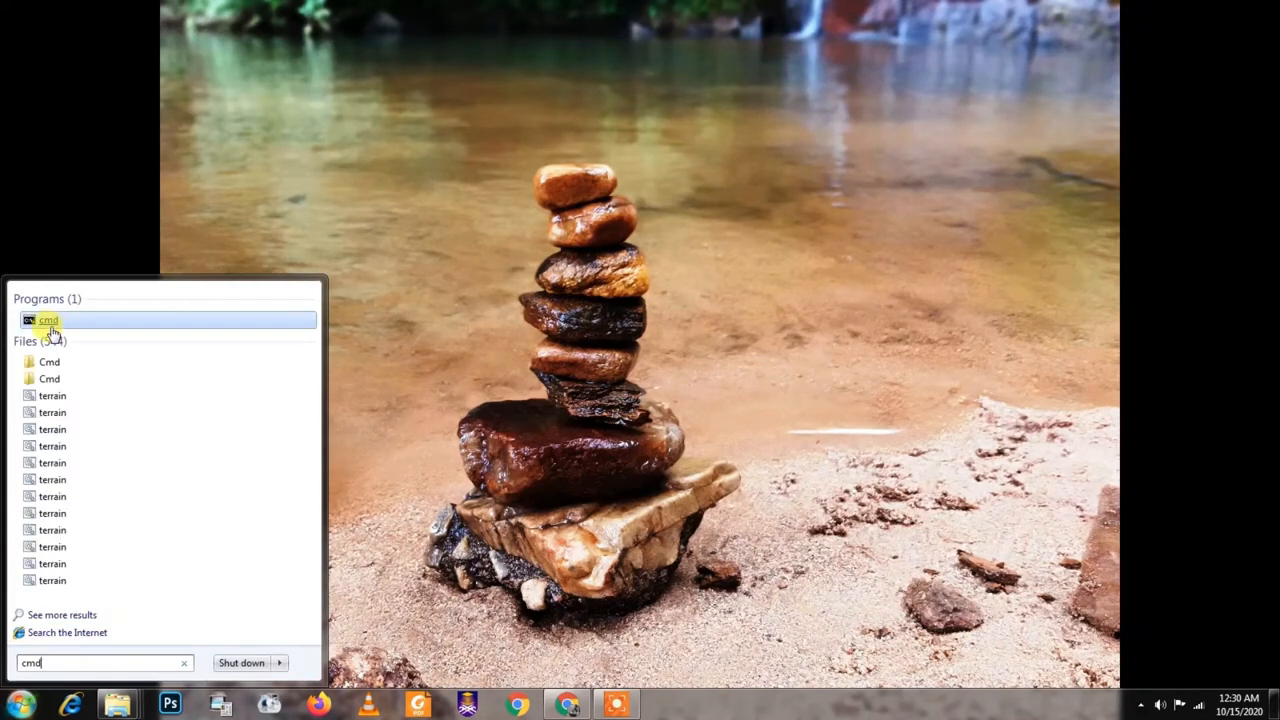
pyautogui.rightClick(48, 319)
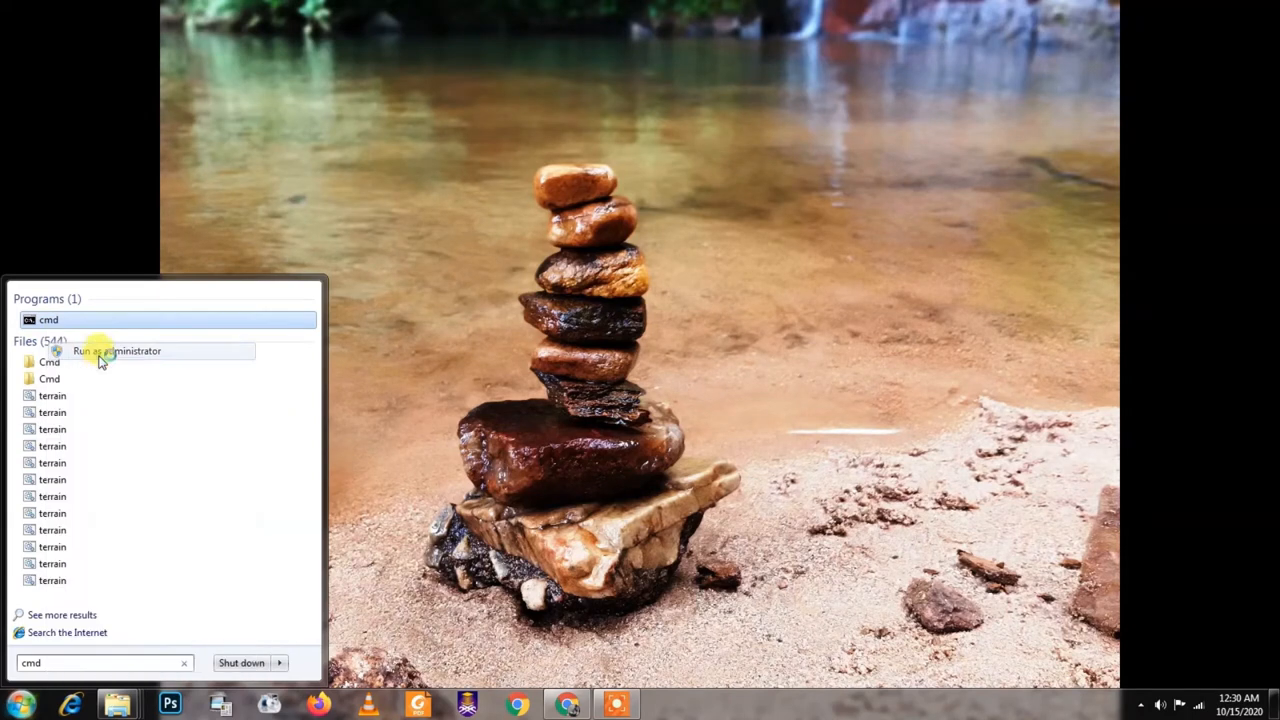
pyautogui.click(117, 351)
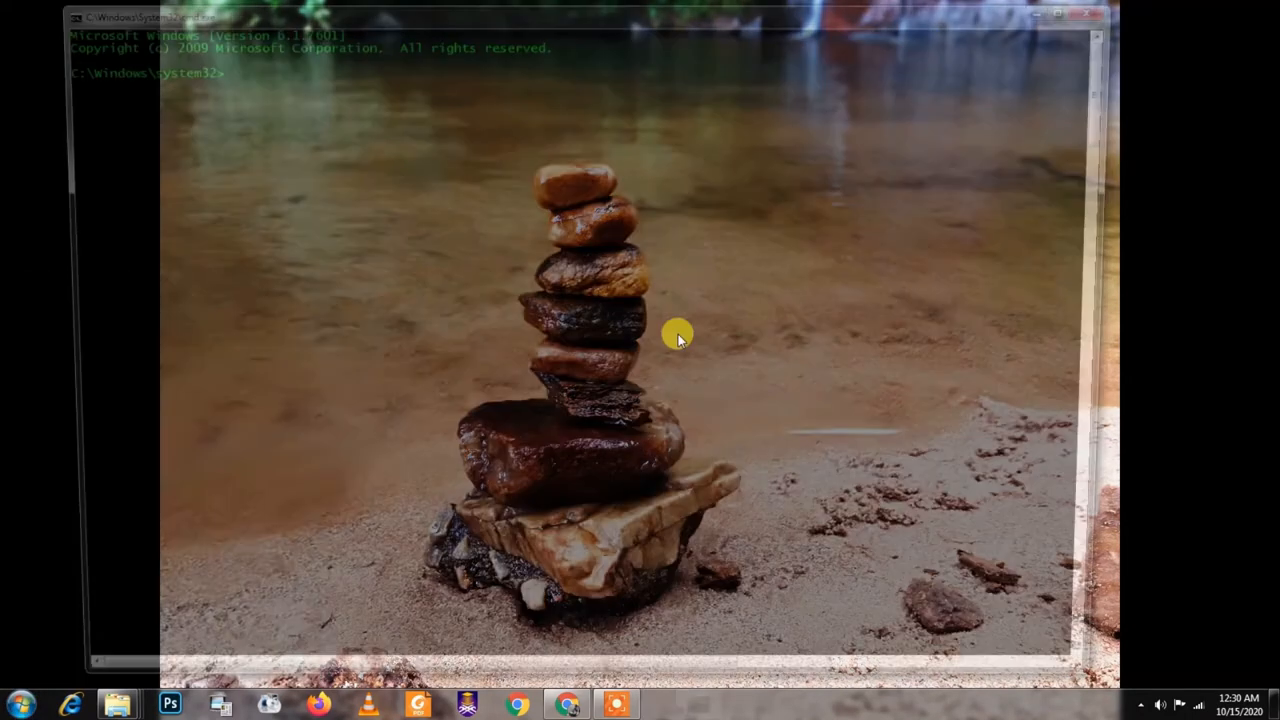
# Step: Try several color commands (0a, 00, 01) and enter color 0a to restore green console text
pyautogui.click(1089, 18)
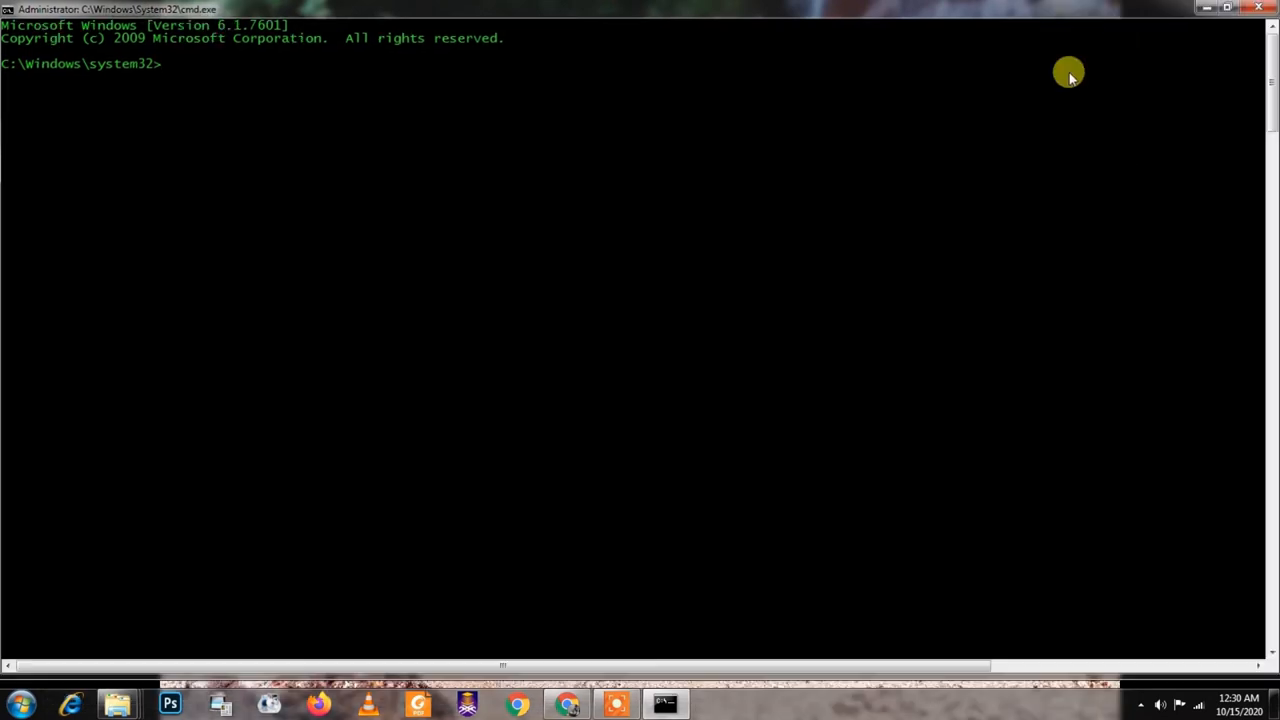
pyautogui.moveTo(442, 230)
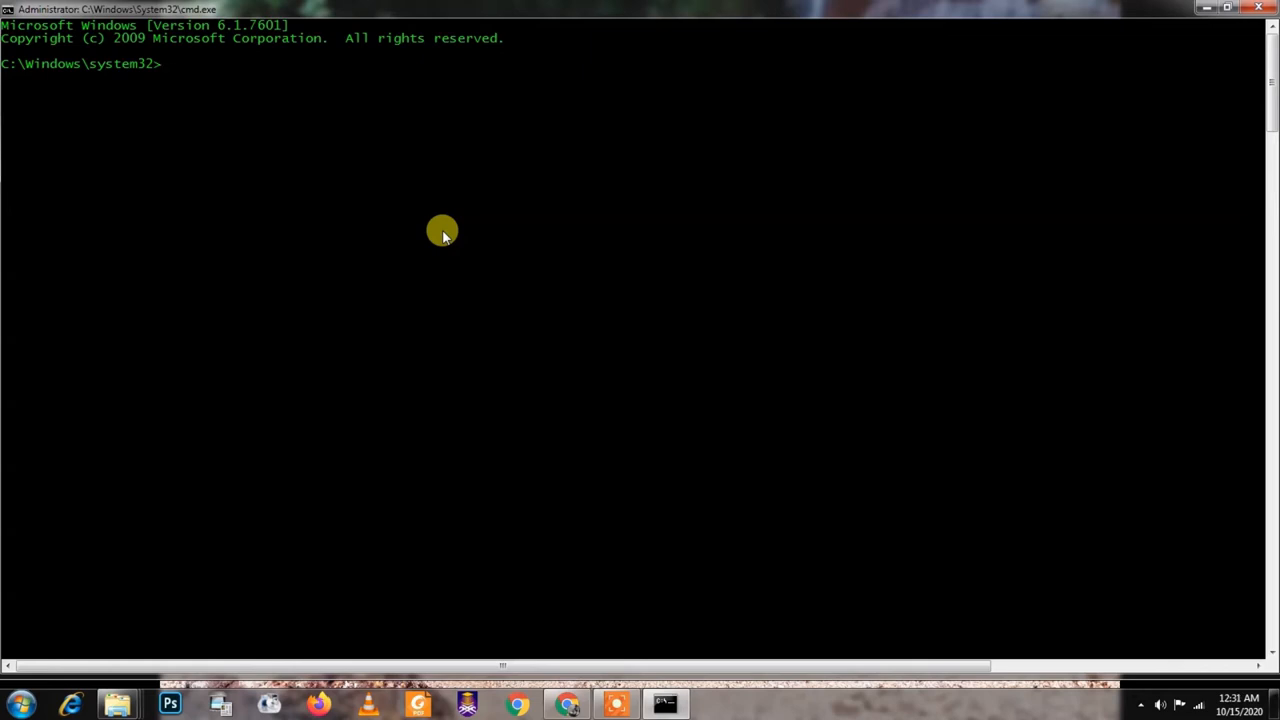
pyautogui.write('colo')
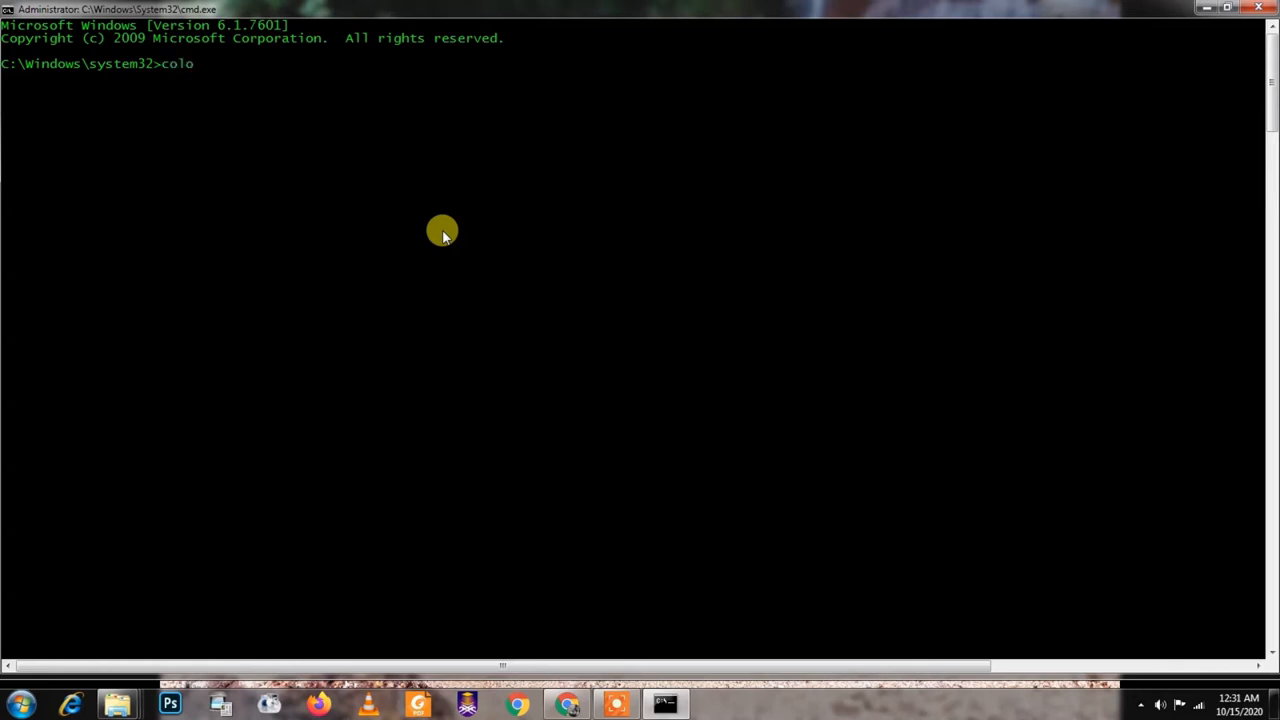
pyautogui.write('r 0a')
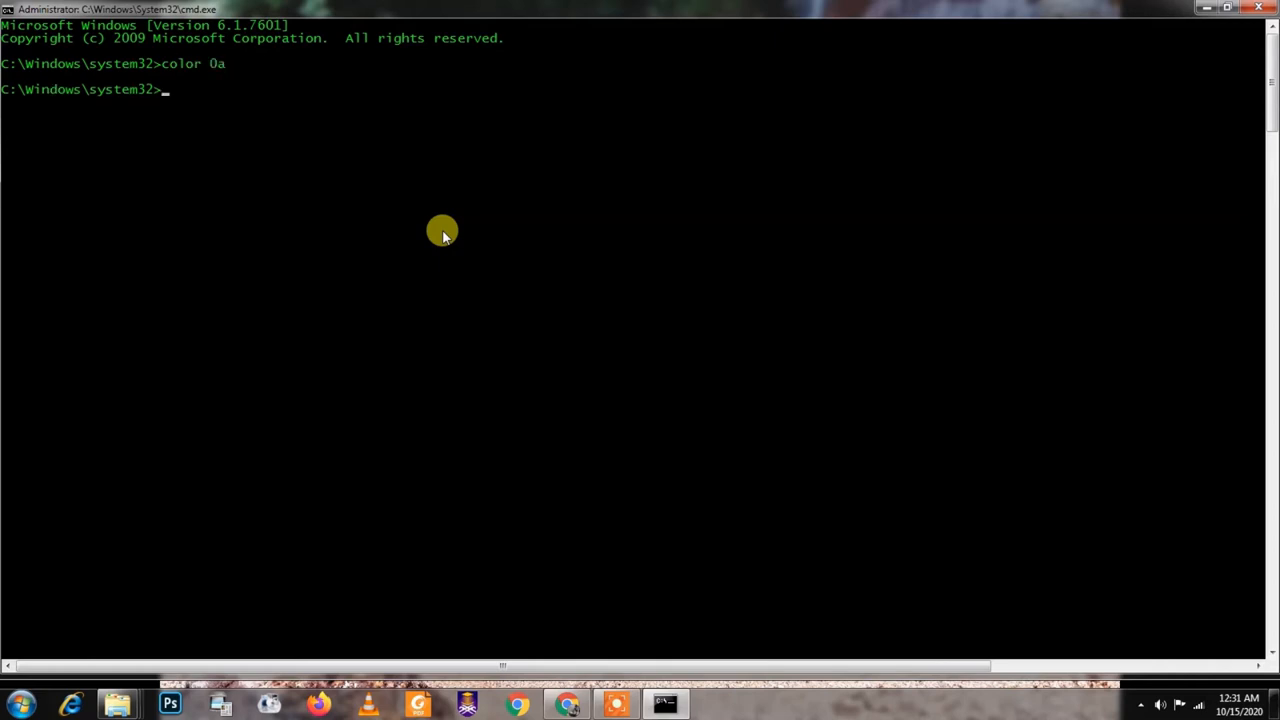
pyautogui.write('color')
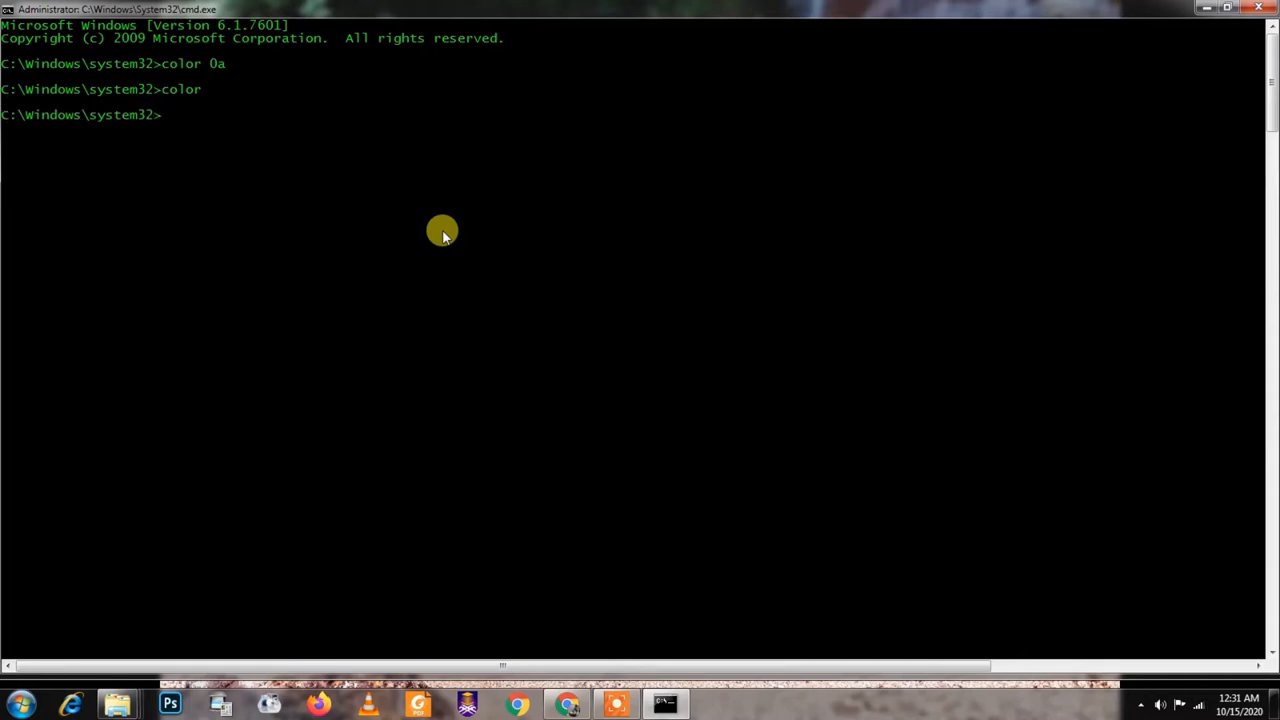
pyautogui.write('color  00')
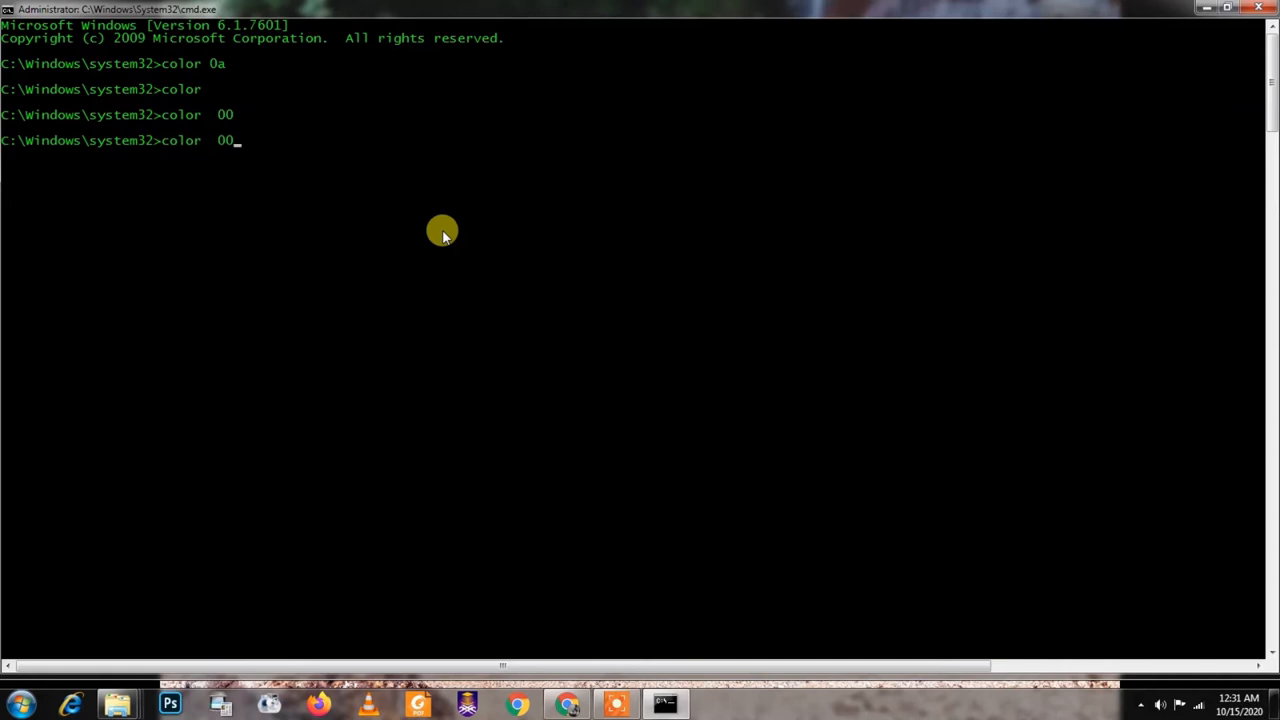
pyautogui.write('o1')
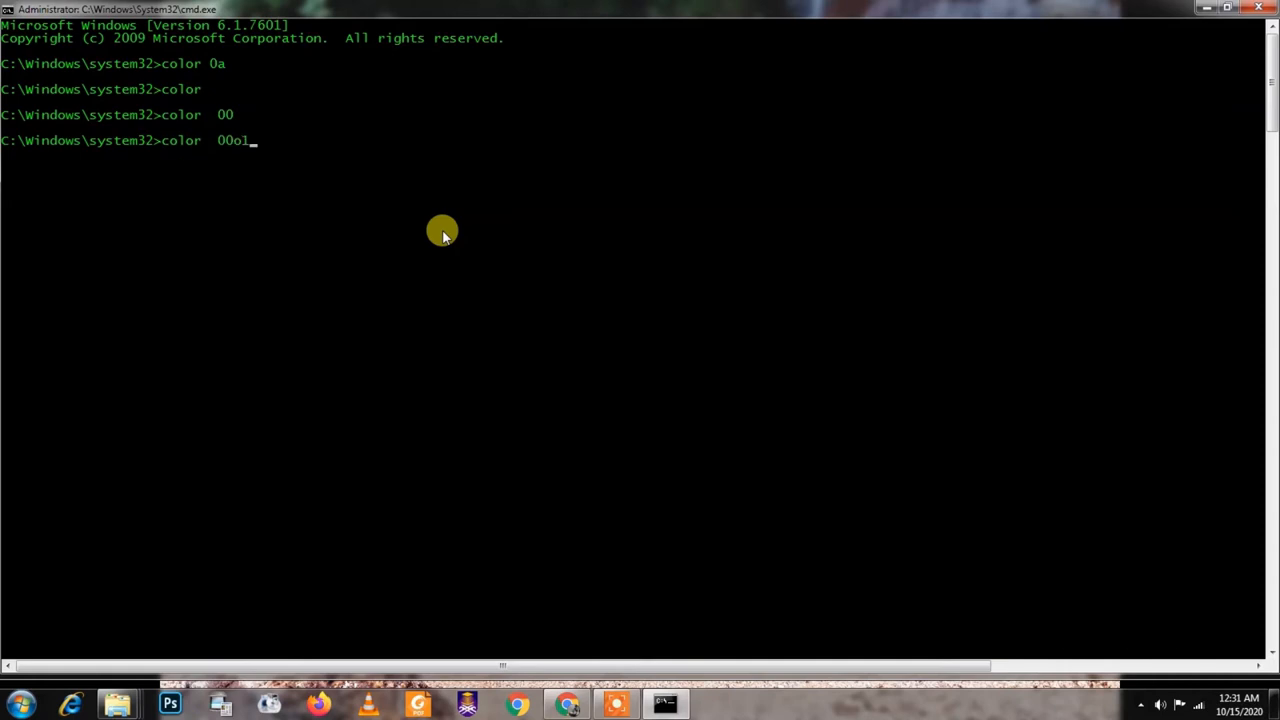
pyautogui.press('enter')
pyautogui.write('color0a')
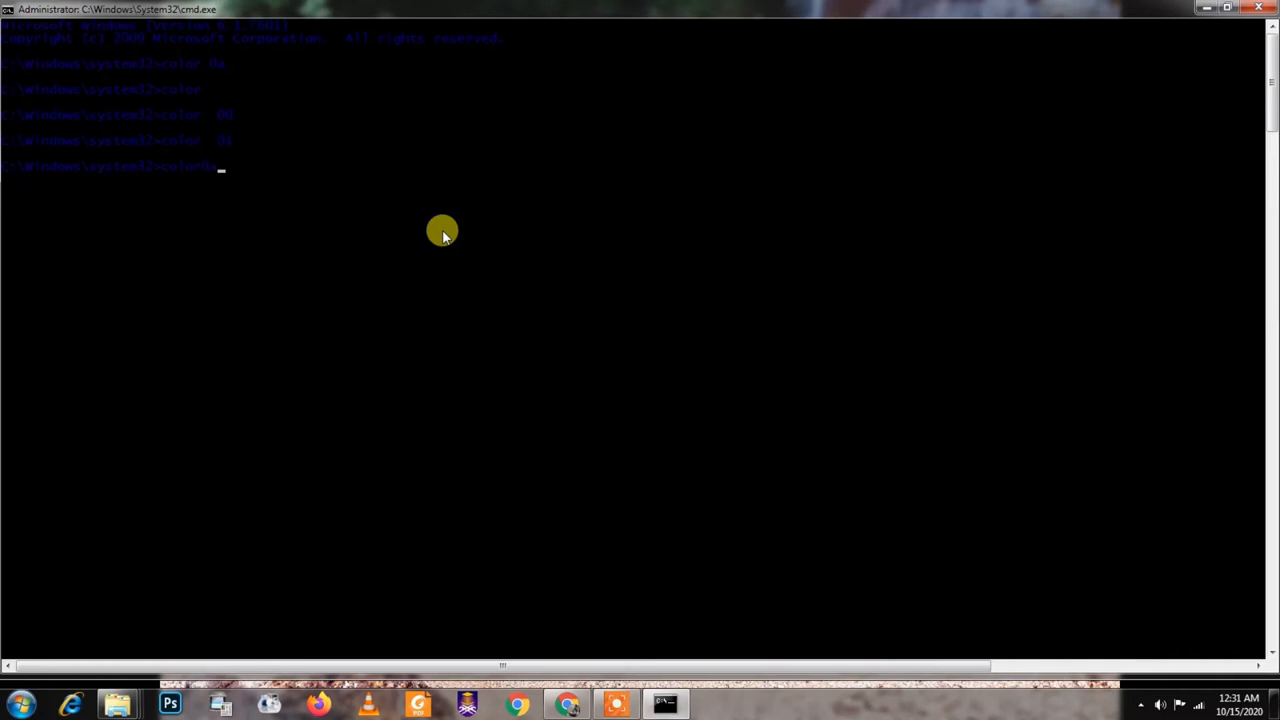
pyautogui.press('enter')
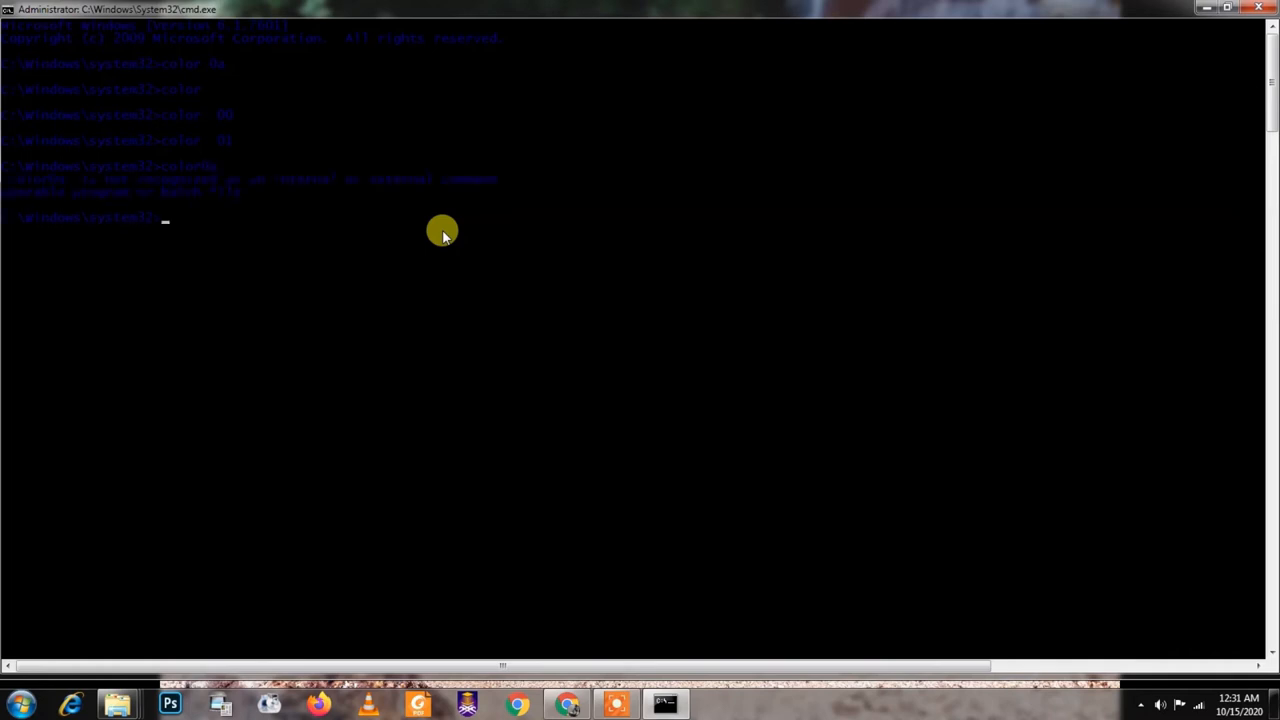
pyautogui.write('color 0a')
pyautogui.write('cls')
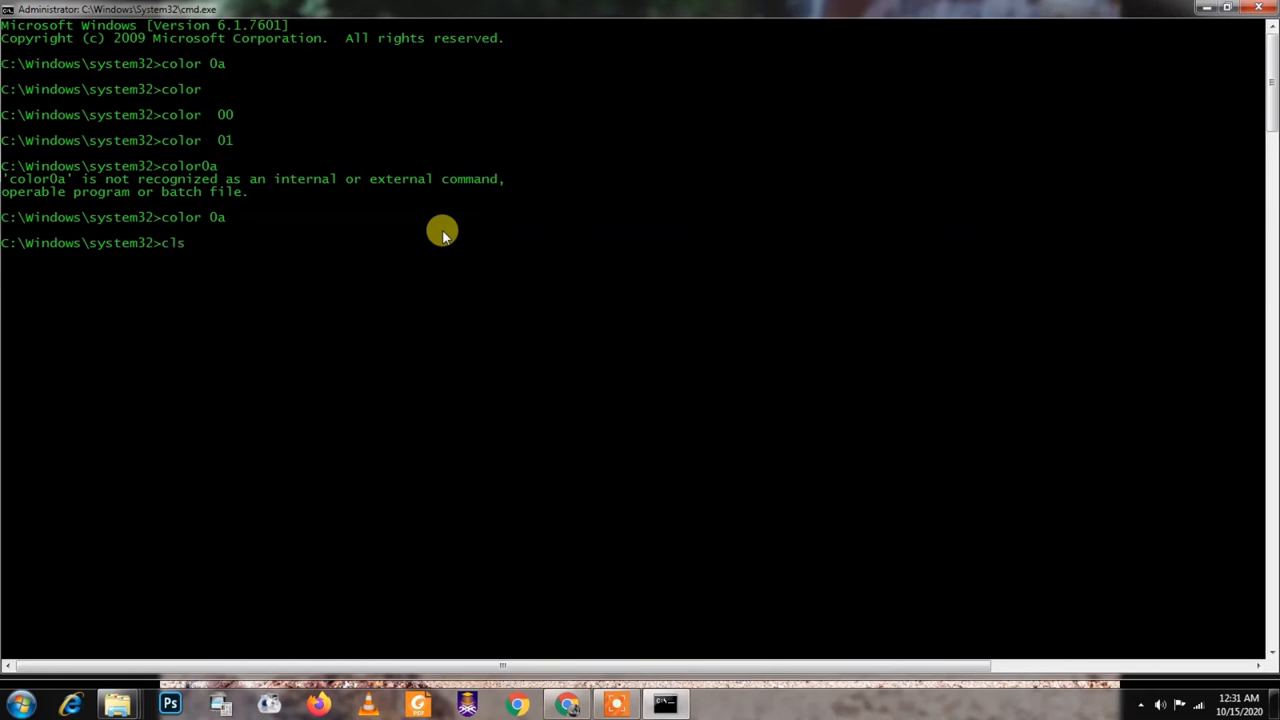
# Step: Clear the console with cls and enter the slmgr -rearm licensing reset command
pyautogui.press('Enter')
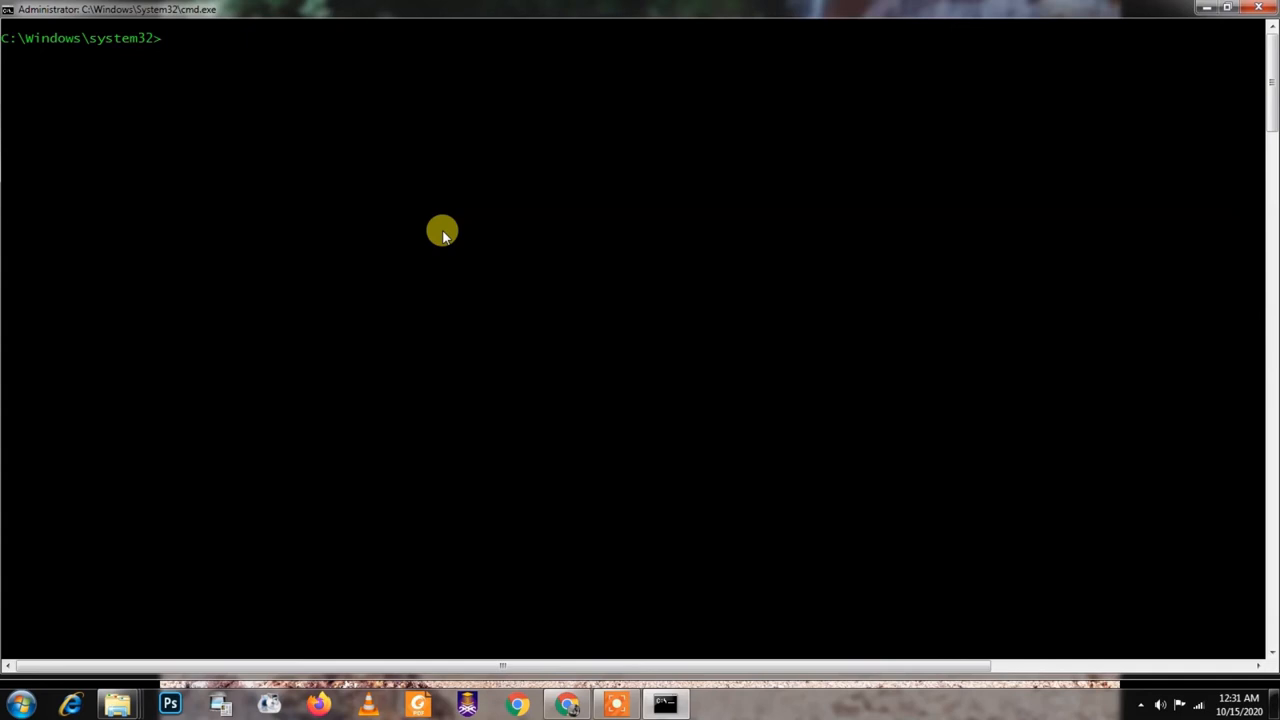
pyautogui.write('sl')
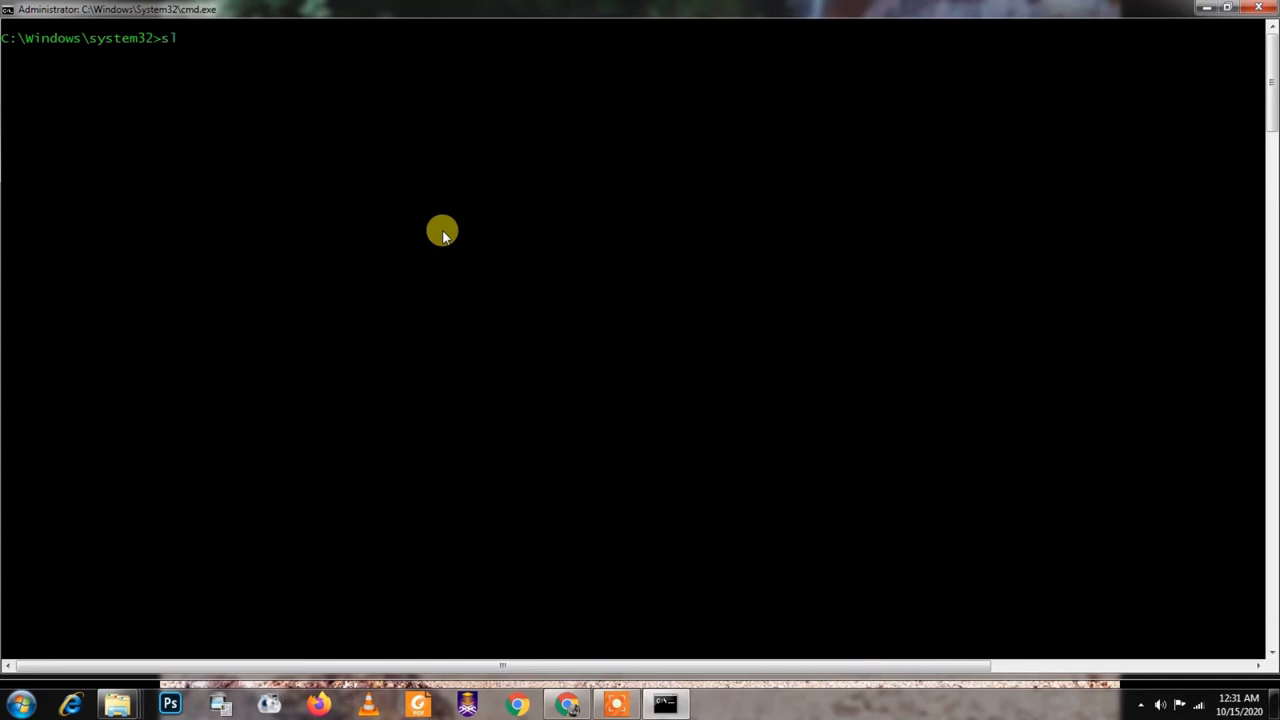
pyautogui.write('mgr')
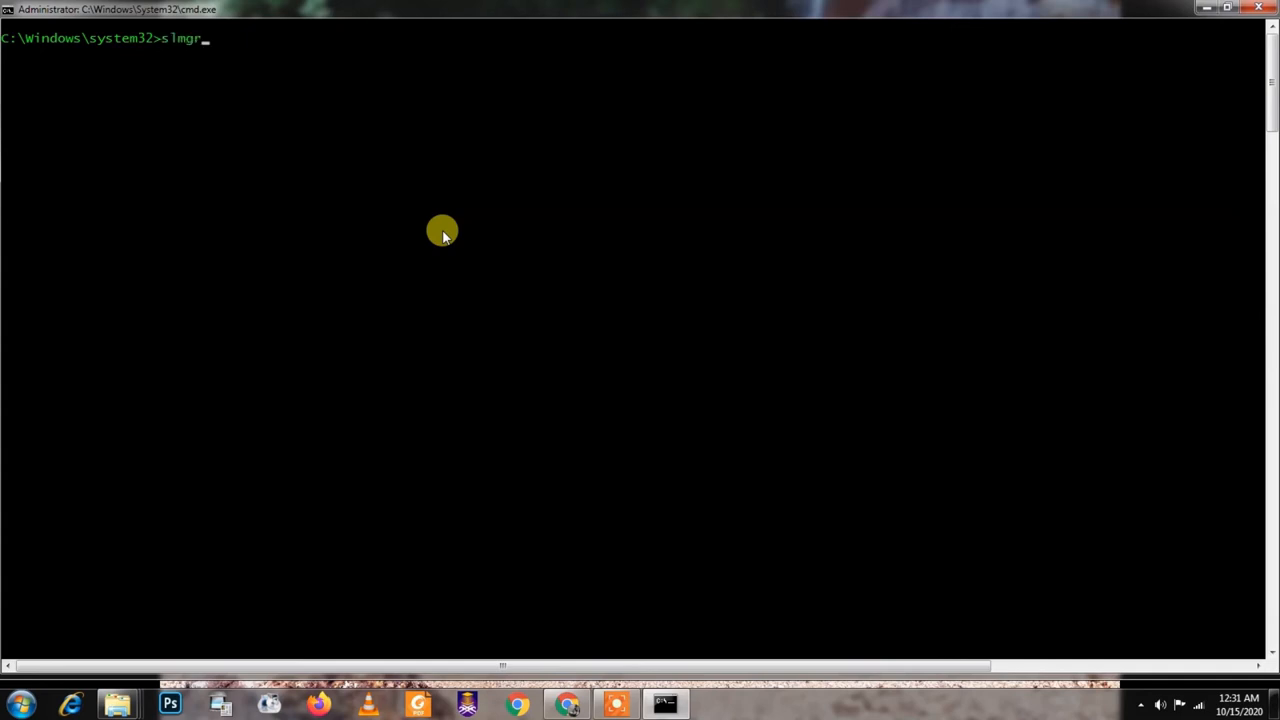
pyautogui.write('-')
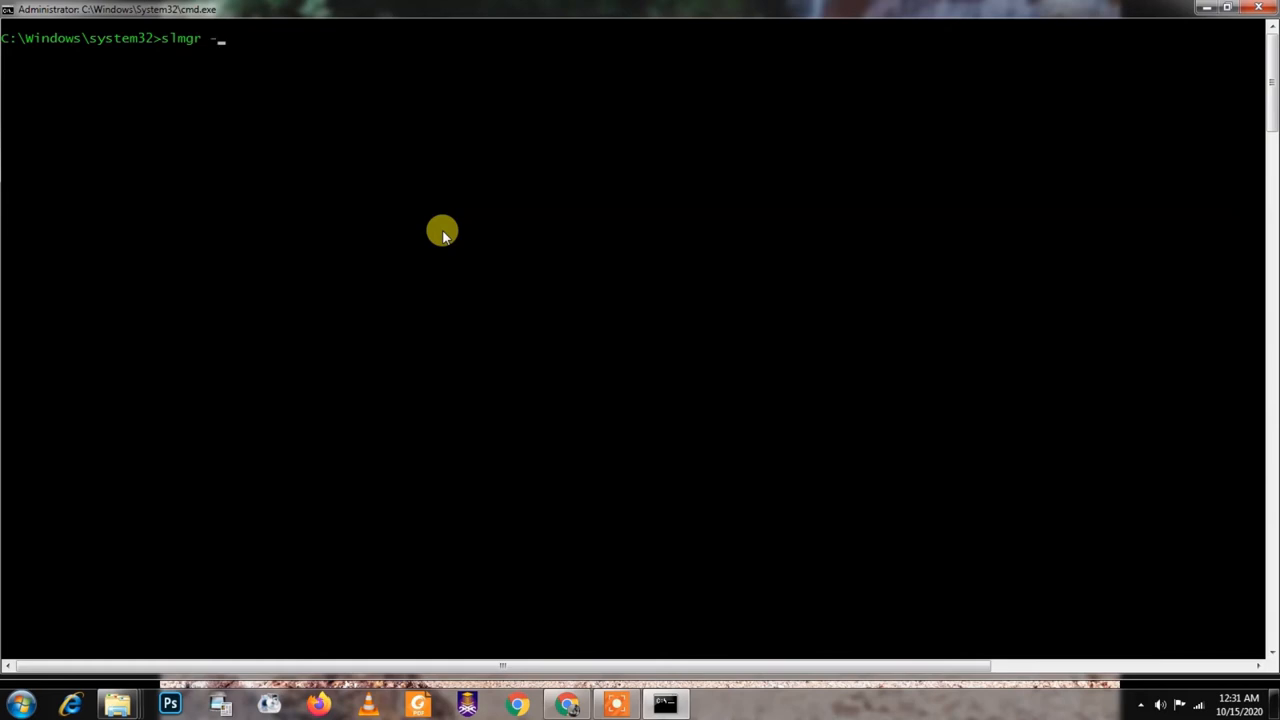
pyautogui.write('rea')
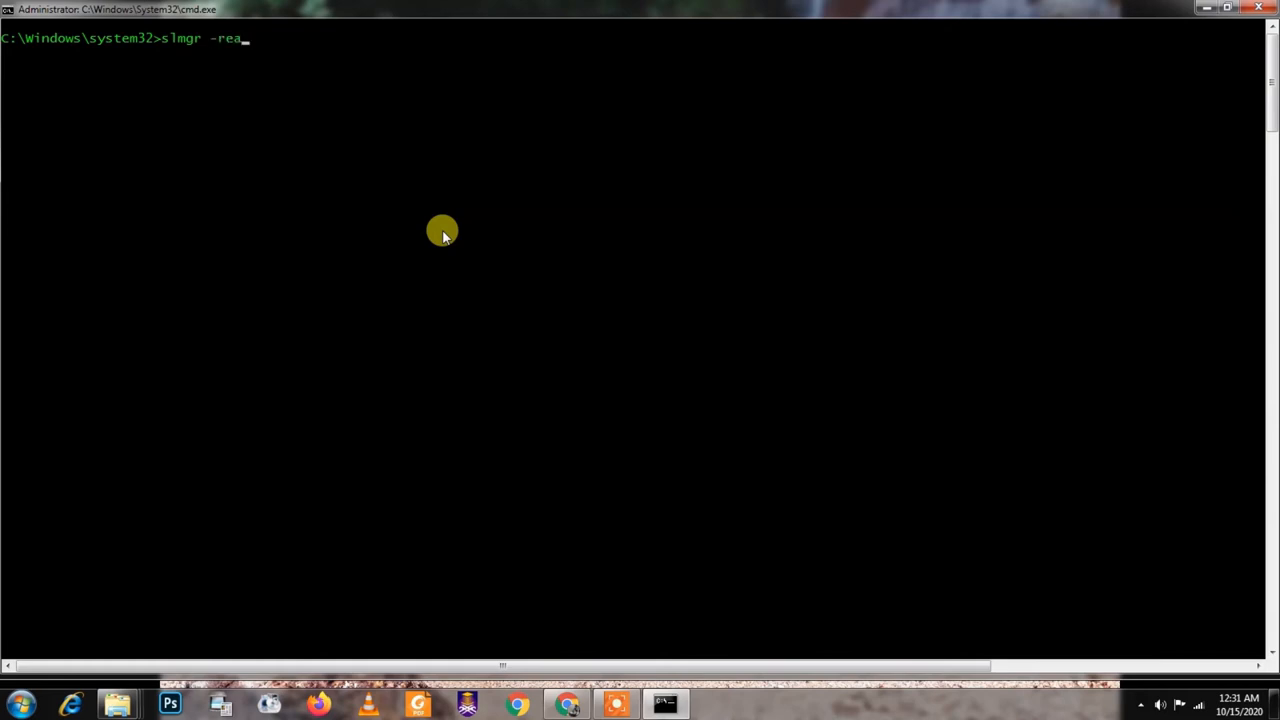
pyautogui.write('rm')
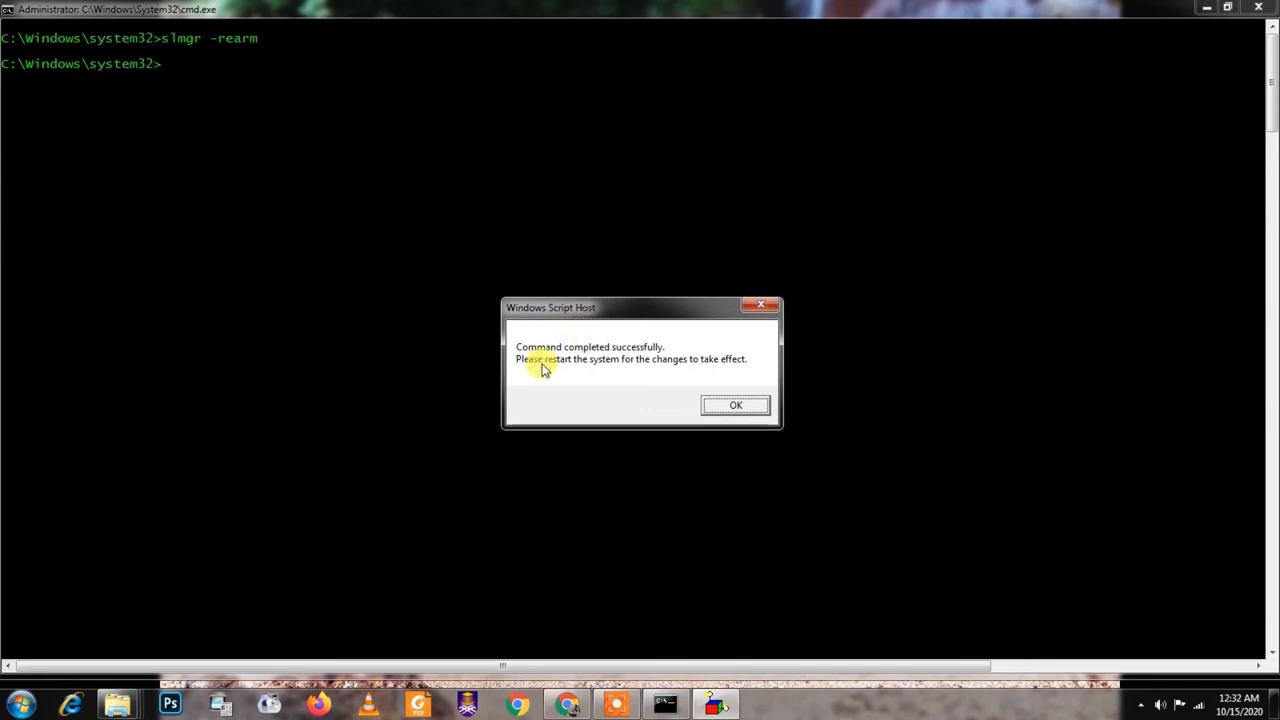
pyautogui.moveTo(660, 363)
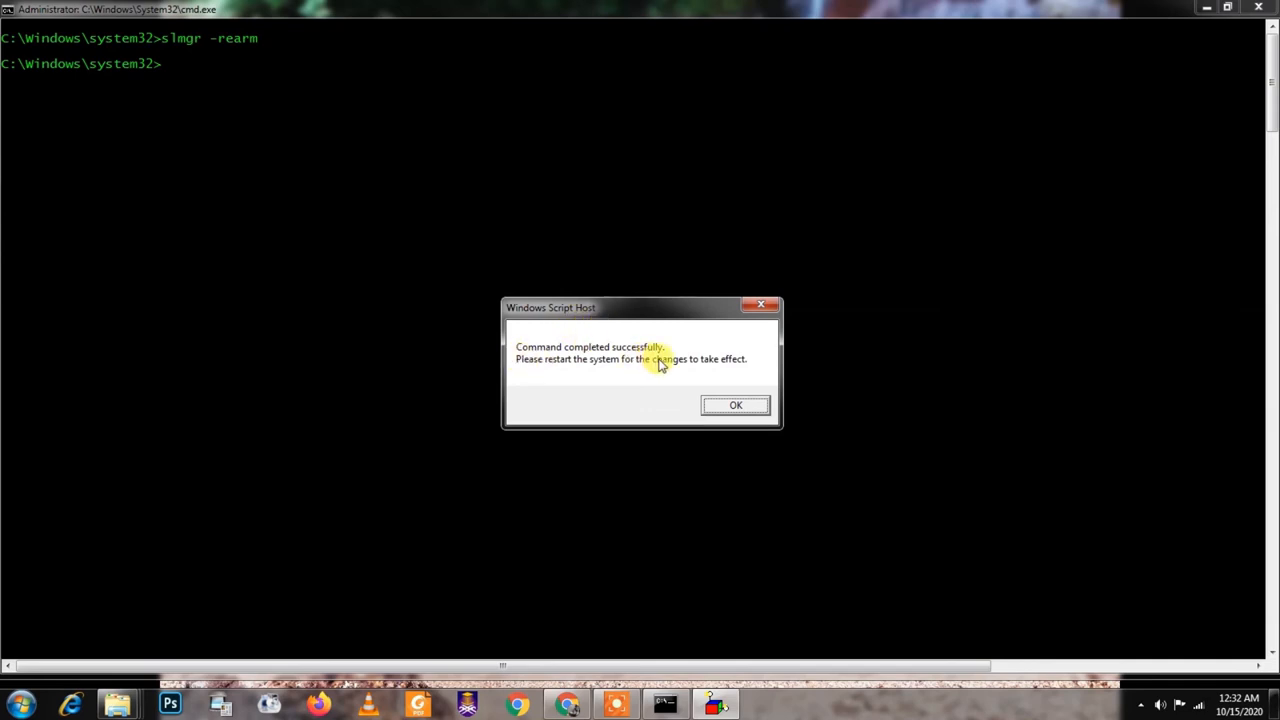
pyautogui.moveTo(595, 388)
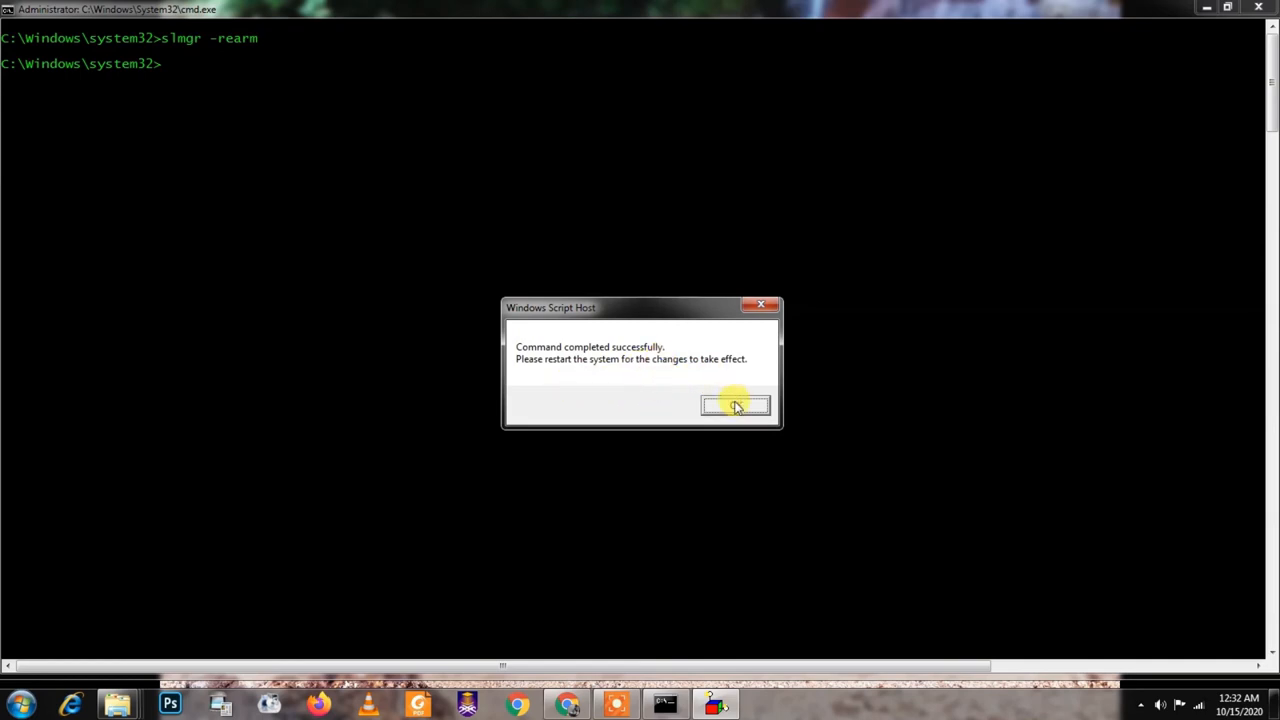
# Step: Dismiss the Windows Script Host restart-required message with OK
pyautogui.click(736, 406)
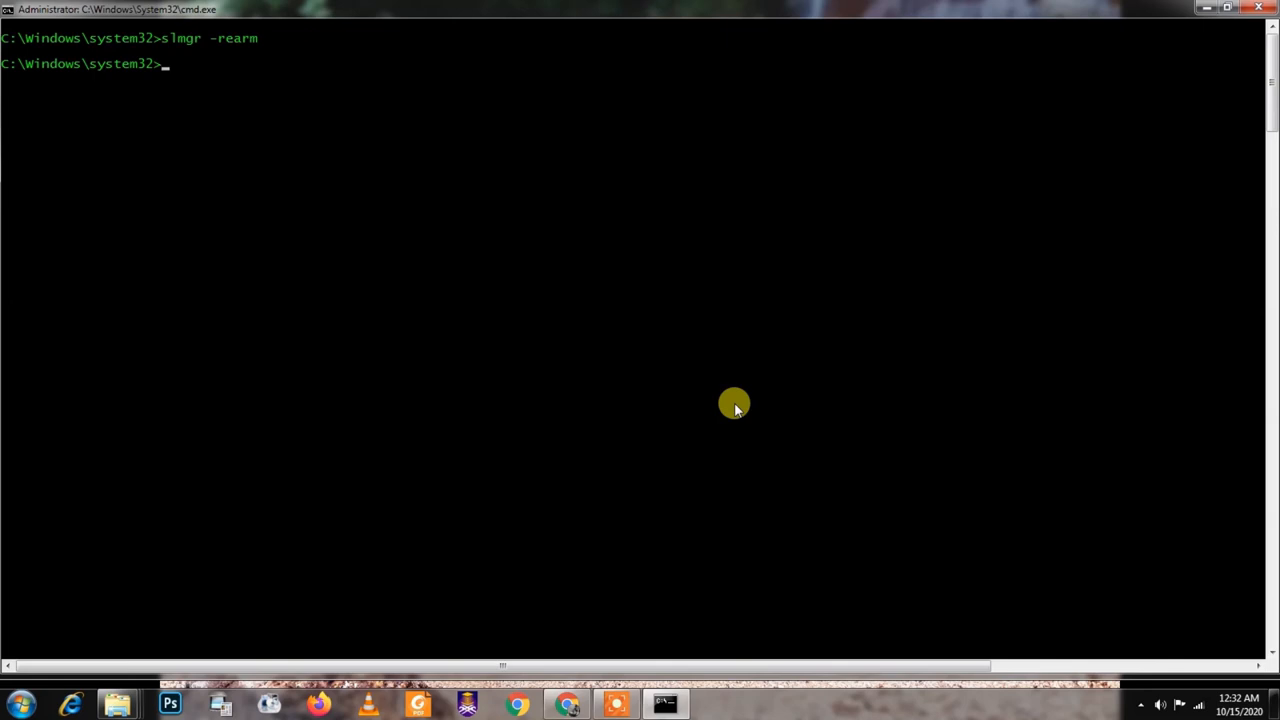
pyautogui.moveTo(1074, 272)
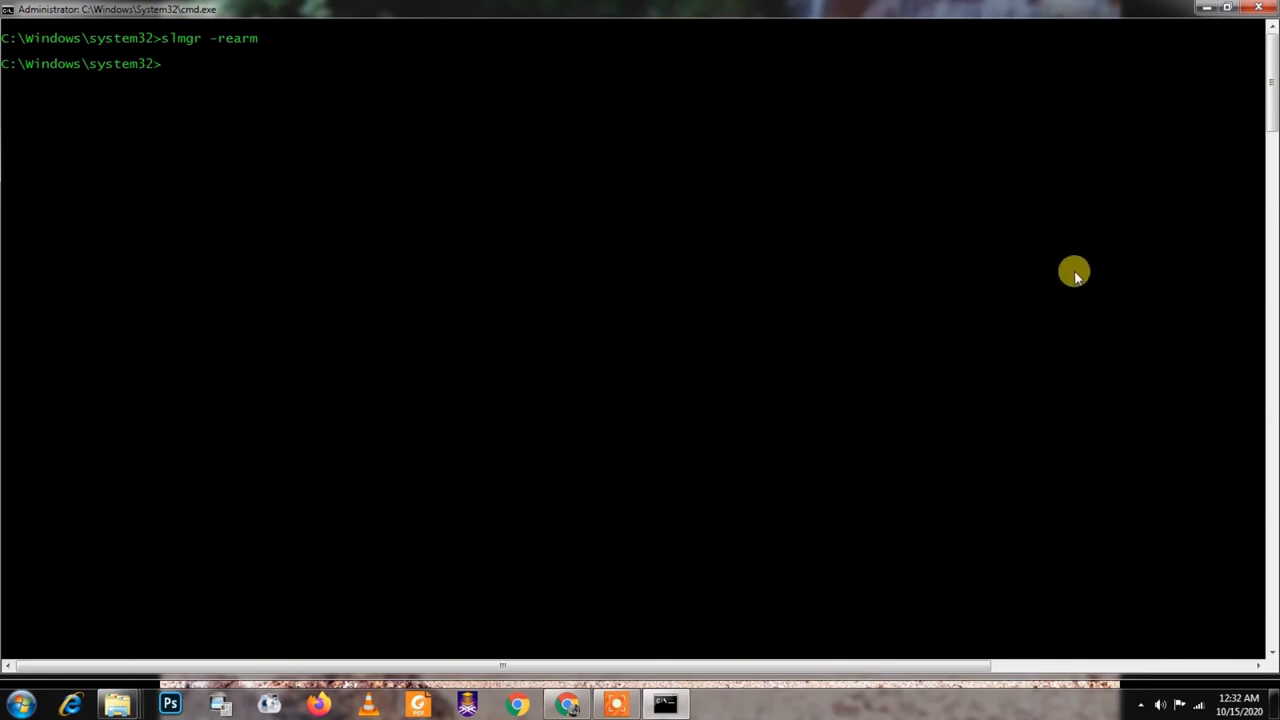
pyautogui.moveTo(1200, 28)
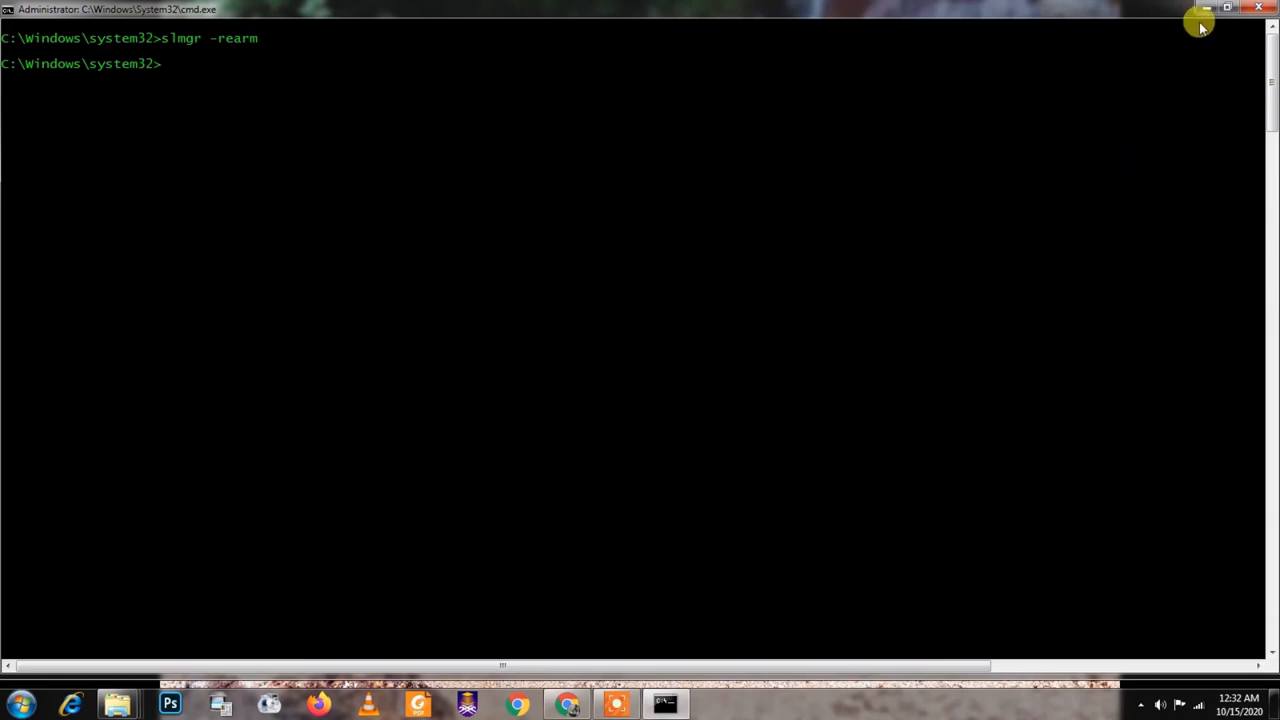
pyautogui.moveTo(1212, 14)
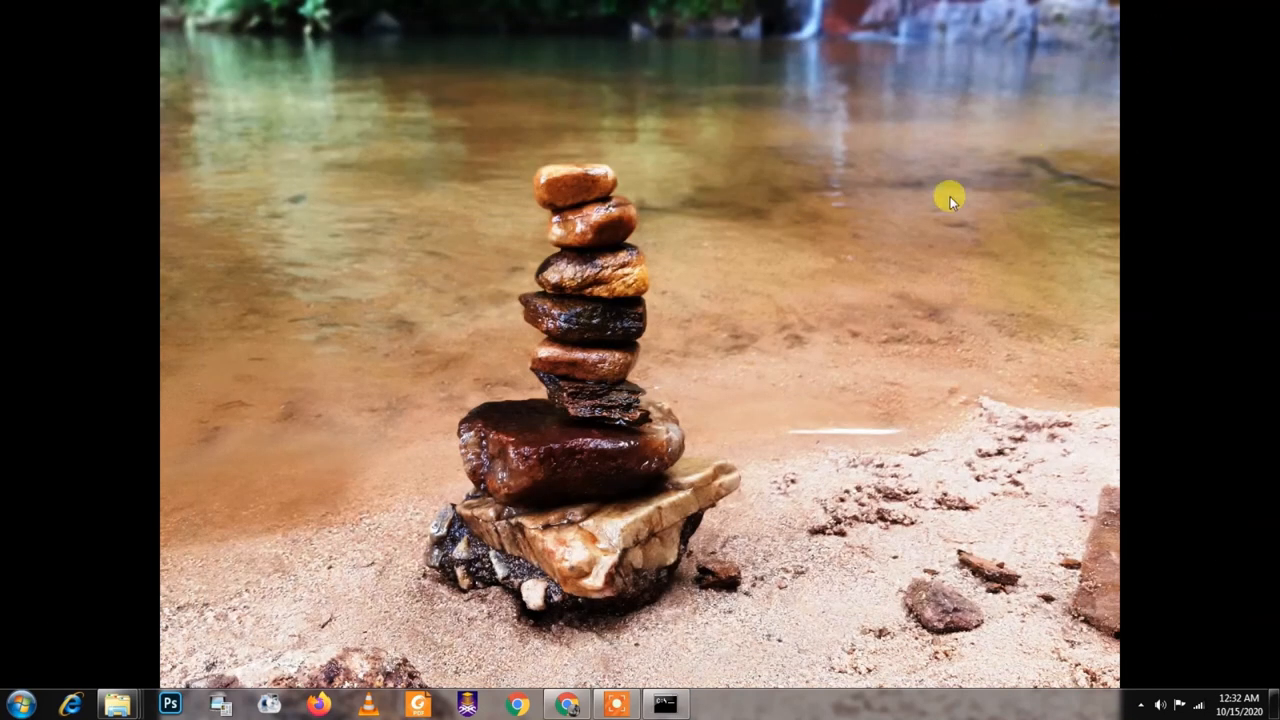
pyautogui.moveTo(1268, 670)
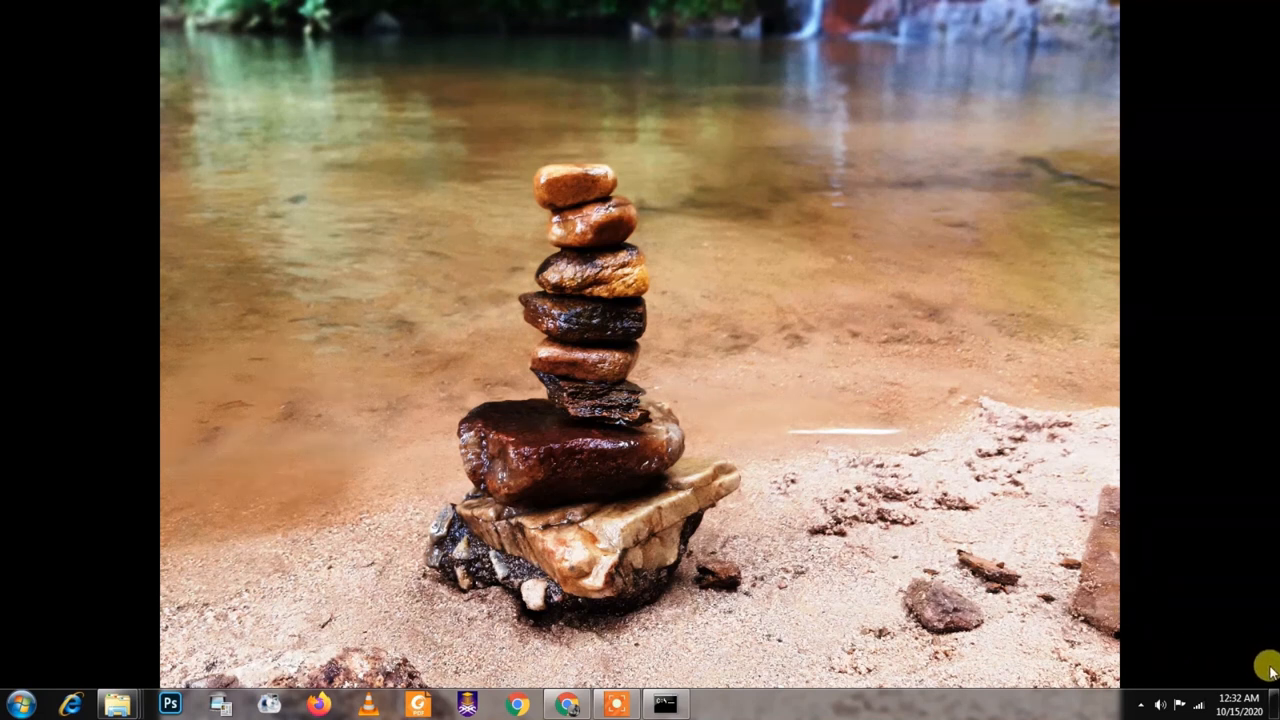
pyautogui.moveTo(1175, 626)
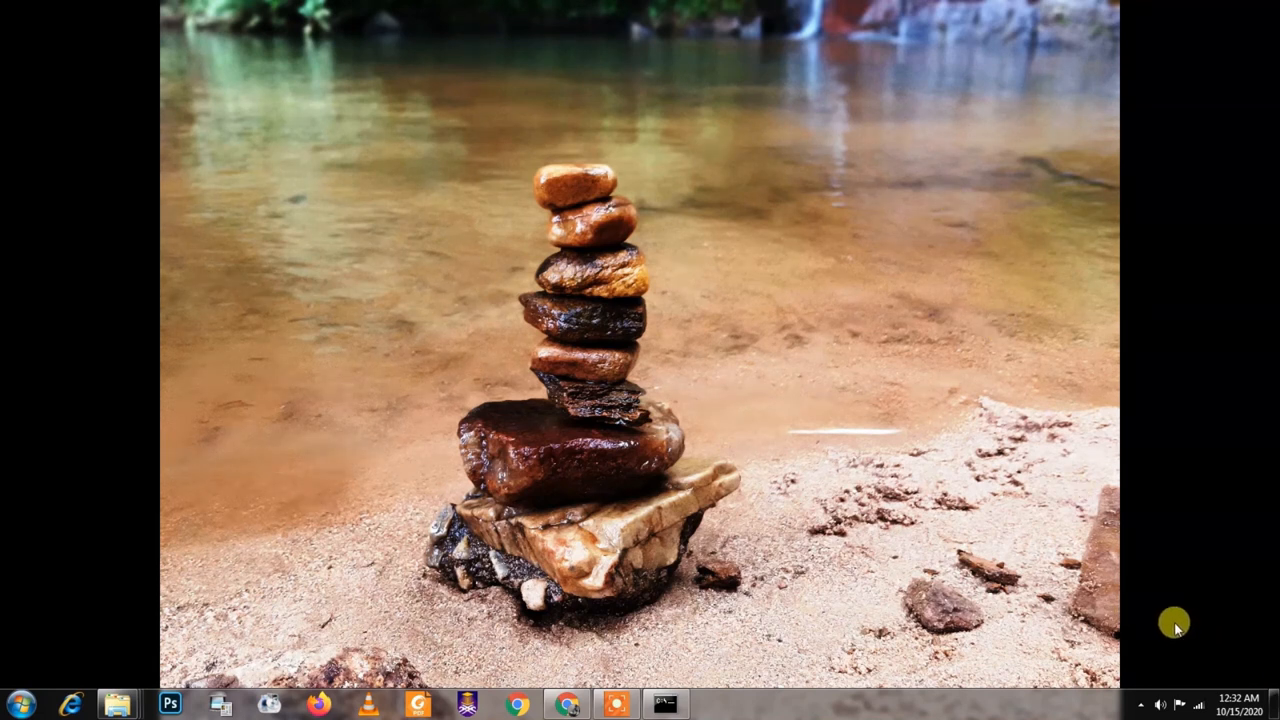